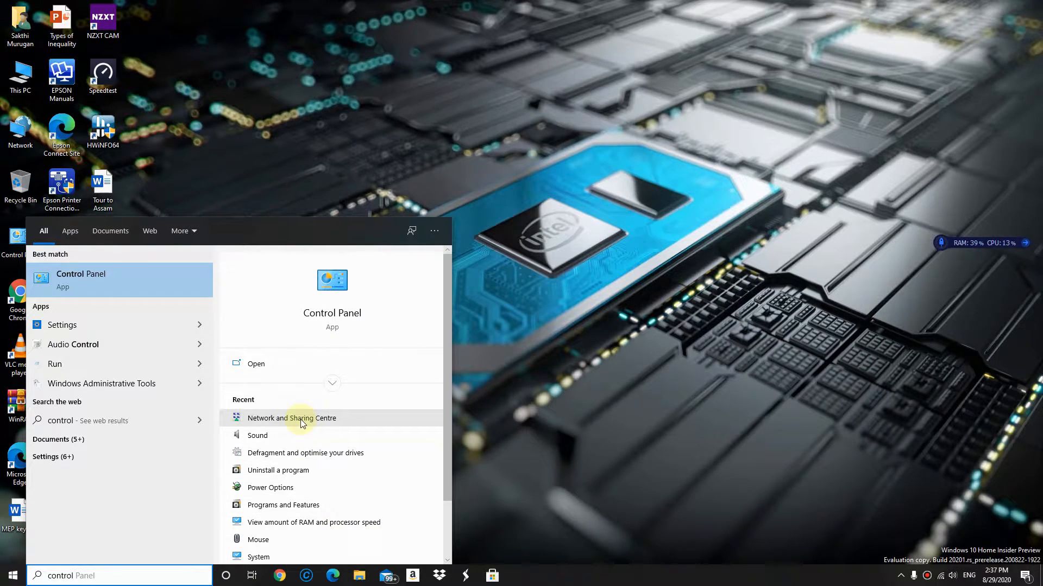
# Reach the Wi-Fi connection's properties via Network and Sharing Centre's adapter settings
pyautogui.click(292, 418)
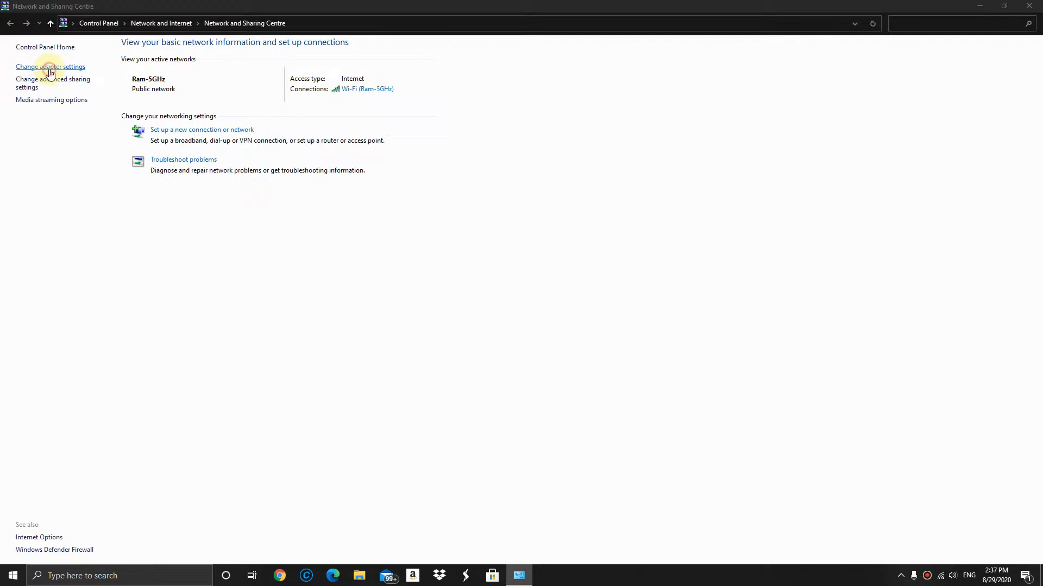
pyautogui.click(50, 67)
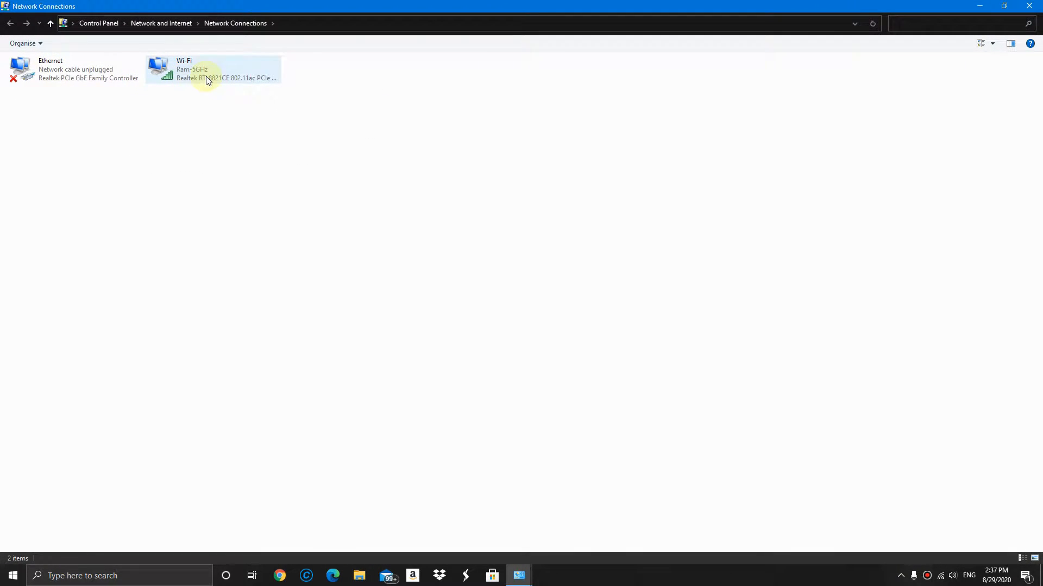
pyautogui.rightClick(207, 78)
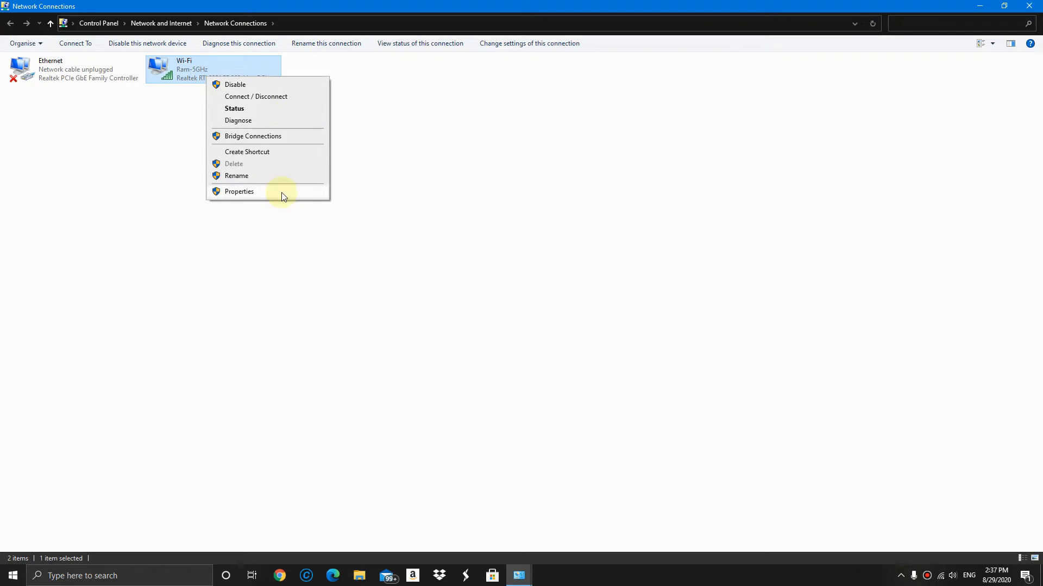
pyautogui.click(239, 191)
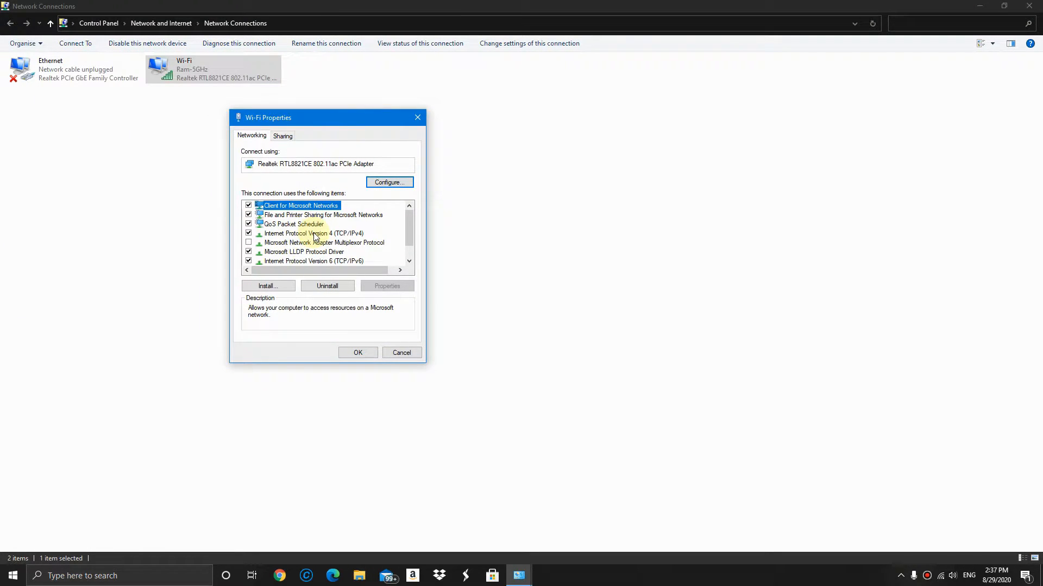
# Set the Wi-Fi IPv4 DNS servers manually to 8.8.8.8 and 8.8.4.4 and apply them
pyautogui.click(313, 233)
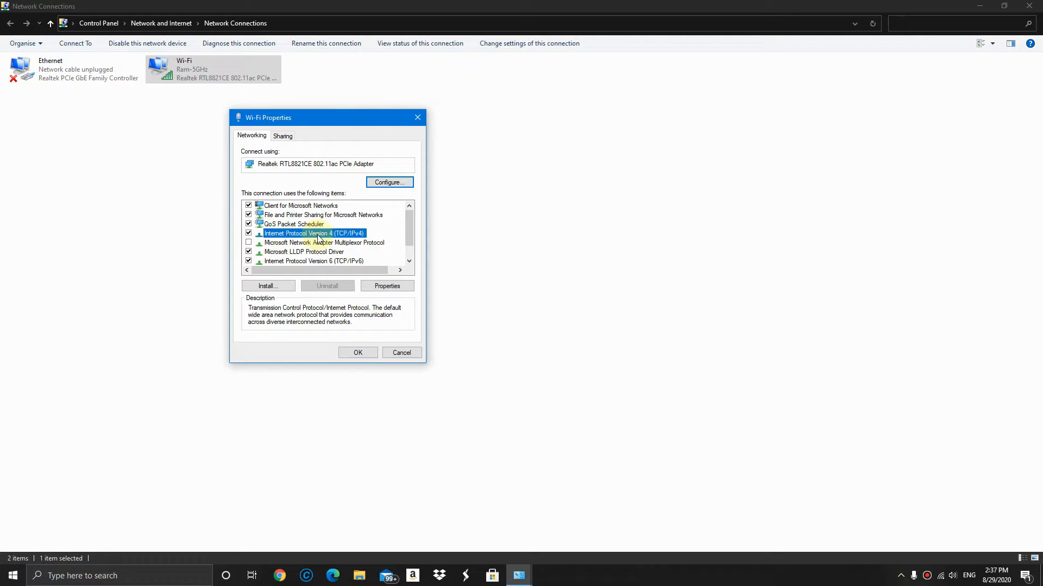
pyautogui.click(387, 285)
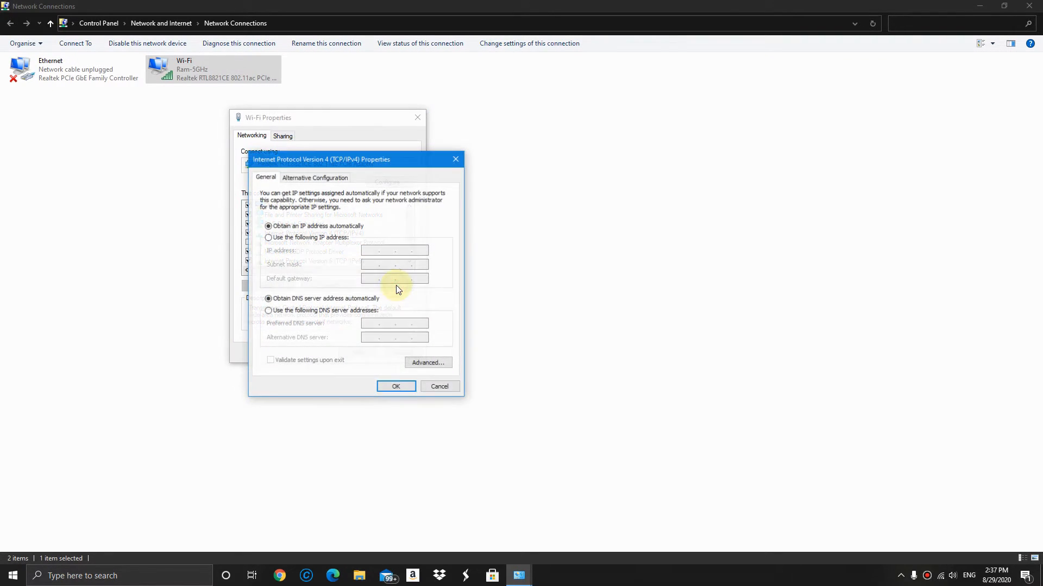
pyautogui.click(267, 311)
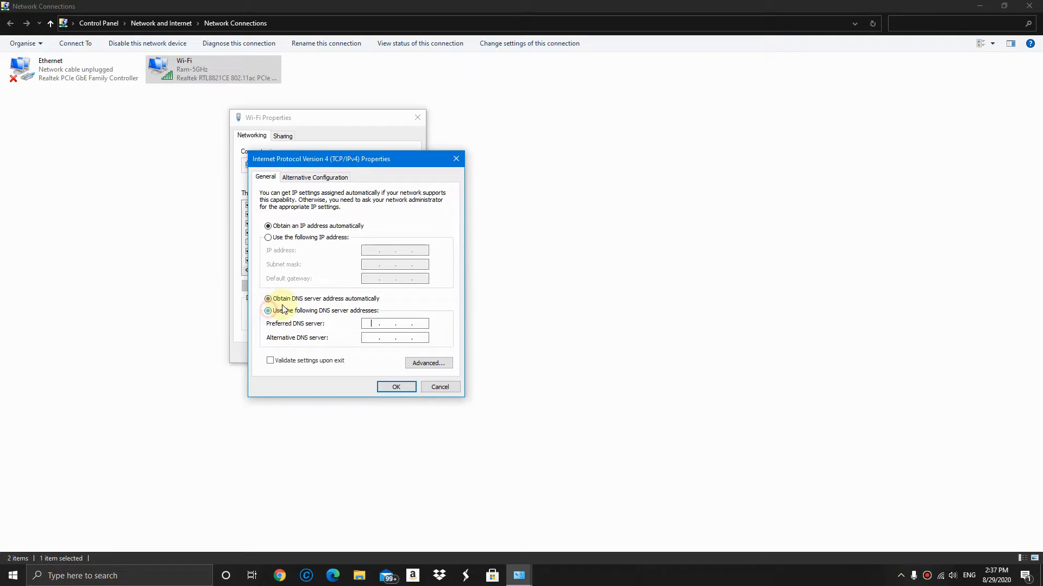
pyautogui.click(267, 310)
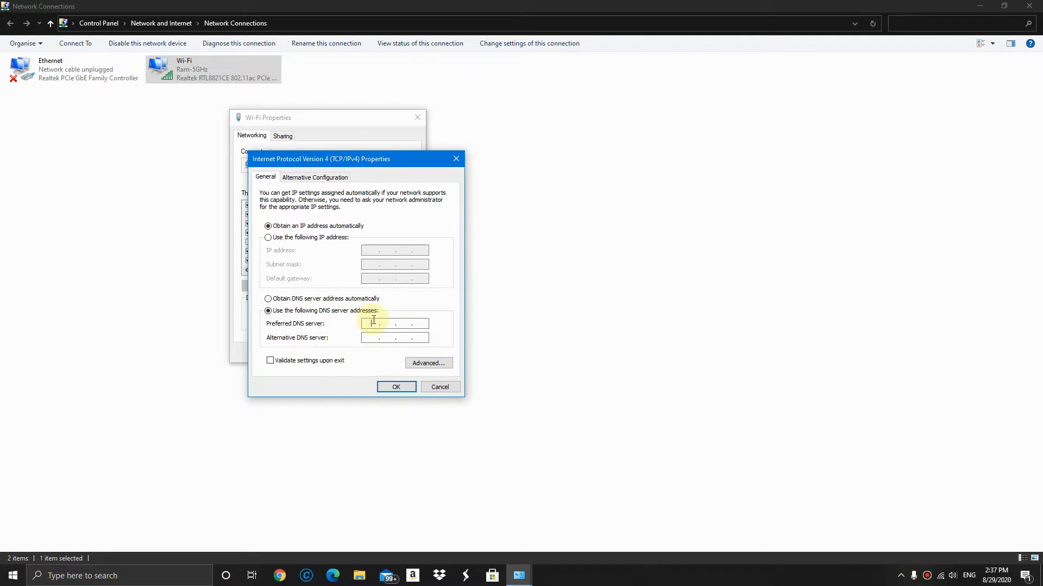
pyautogui.write('8')
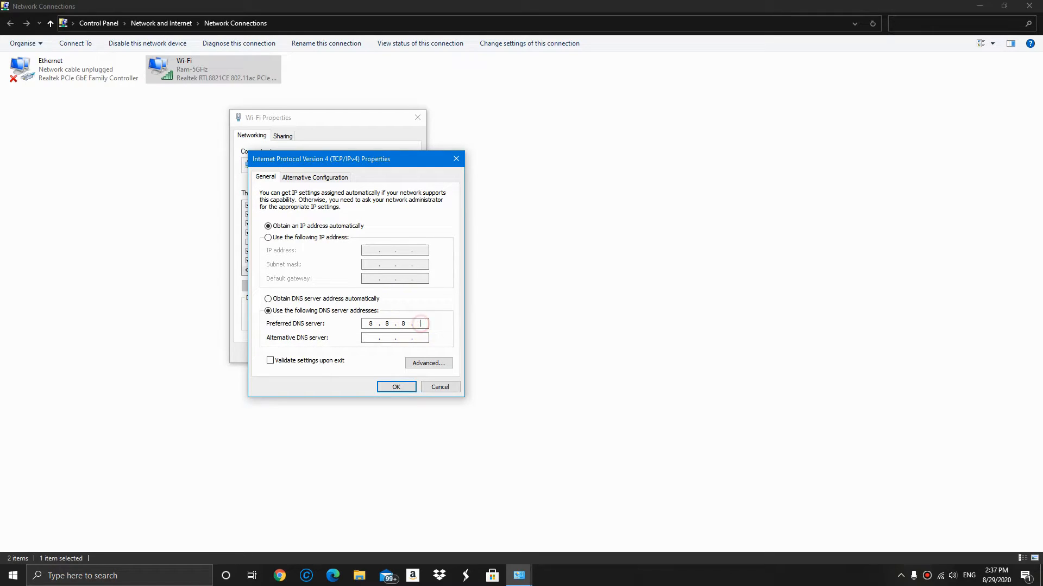
pyautogui.click(374, 338)
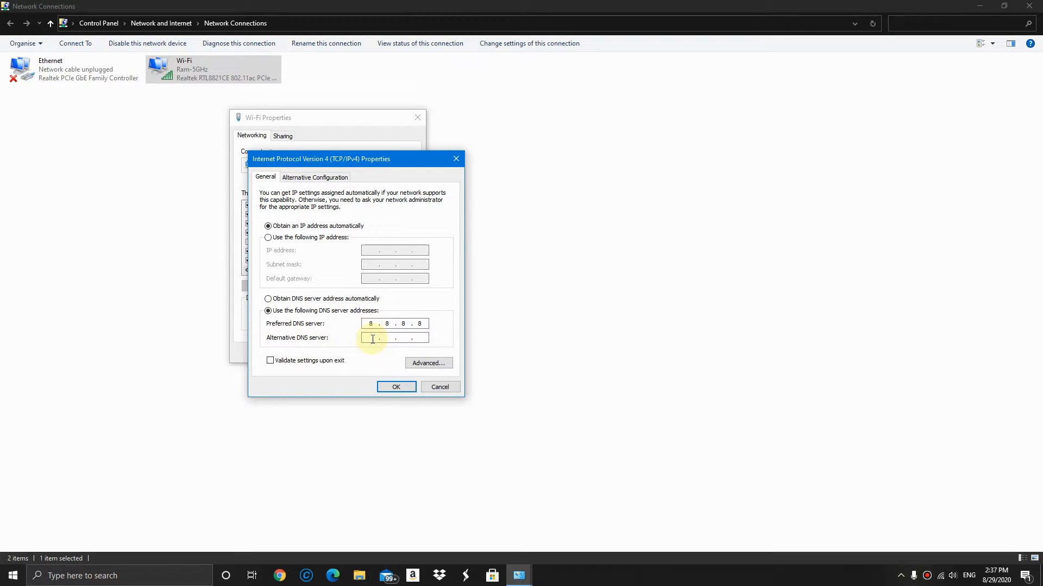
pyautogui.write('8 . 8 . 4 . 4')
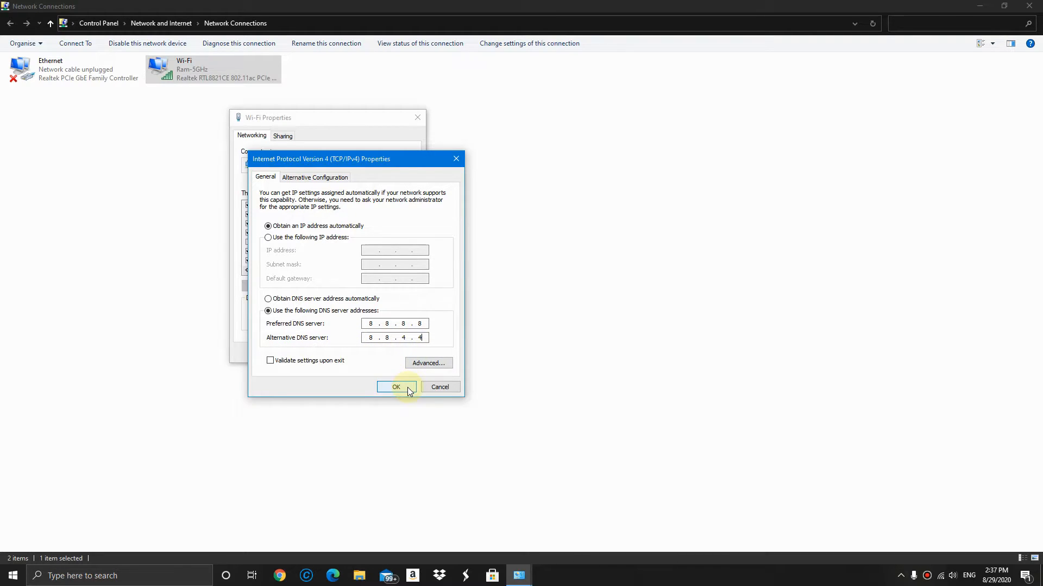
pyautogui.click(396, 386)
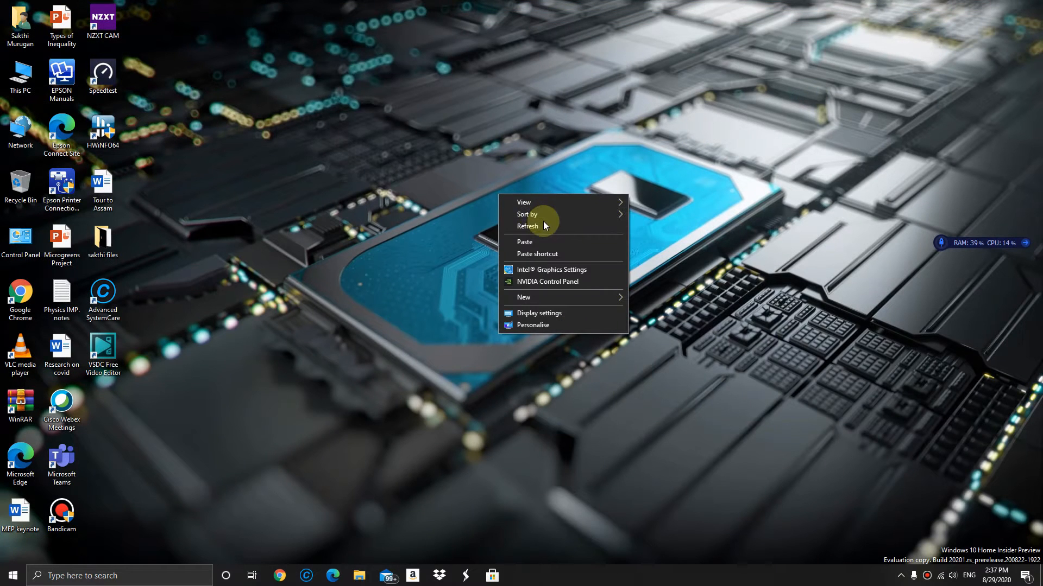
pyautogui.click(528, 226)
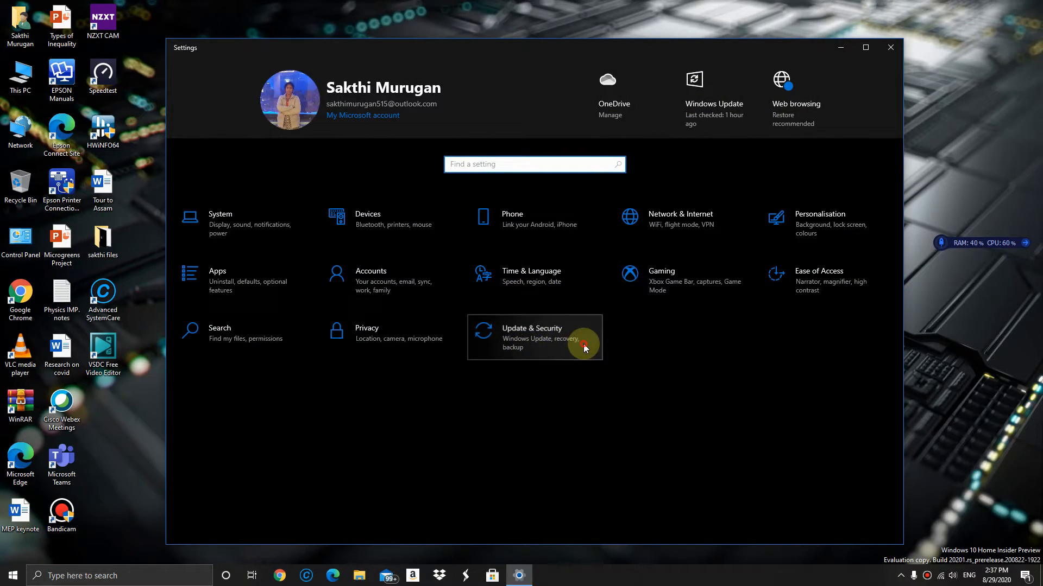
# Turn off 'Allow downloads from other PCs' in Update & Security > Delivery Optimisation, then close Settings
pyautogui.click(534, 338)
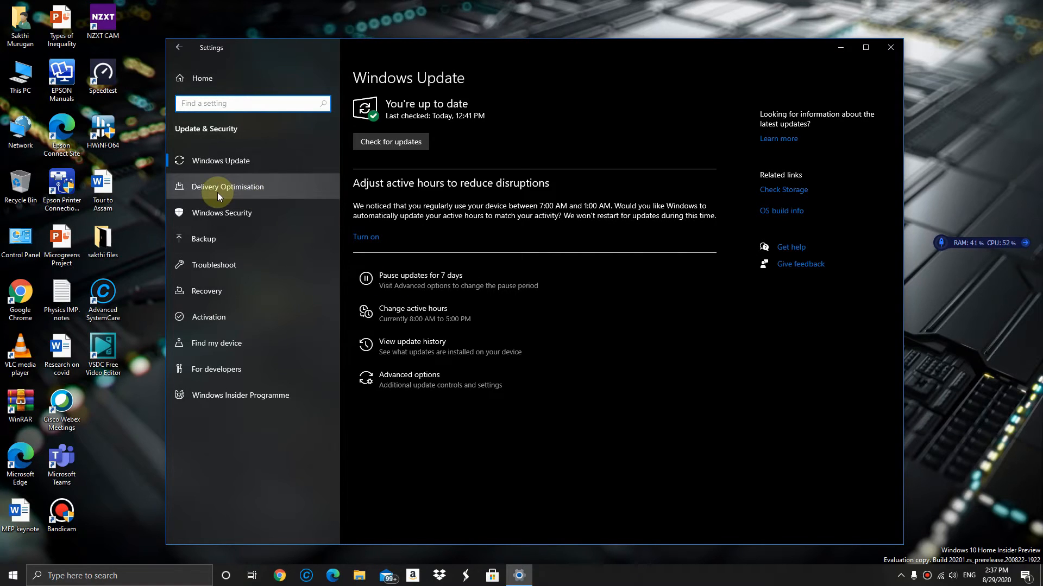
pyautogui.click(228, 187)
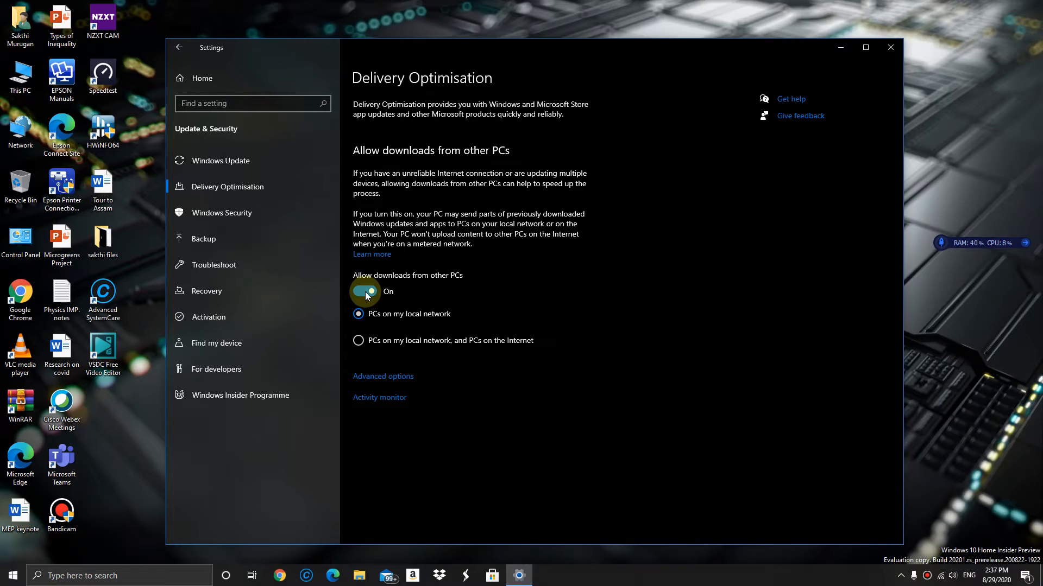
pyautogui.click(364, 291)
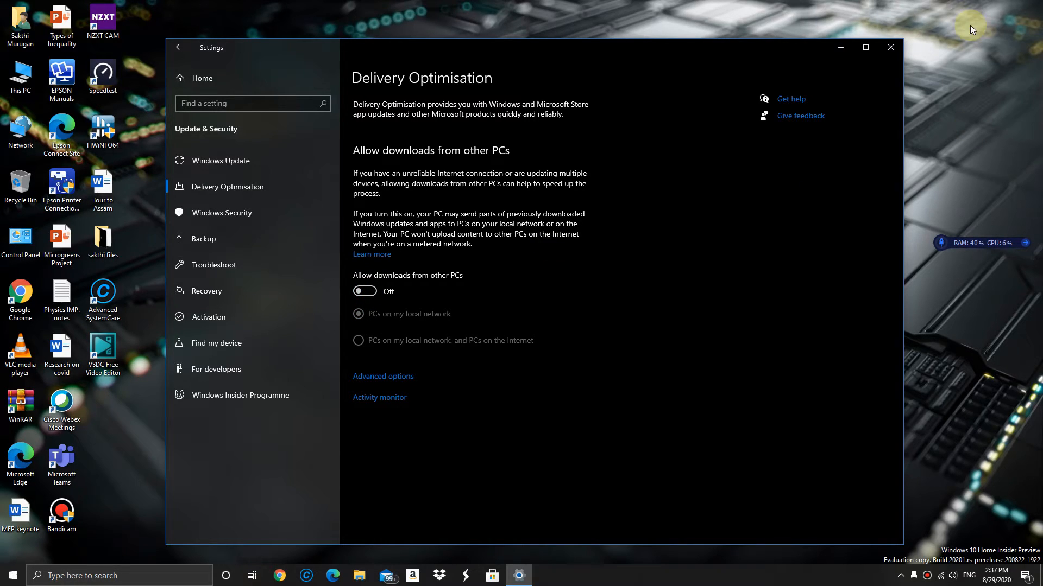
pyautogui.click(891, 47)
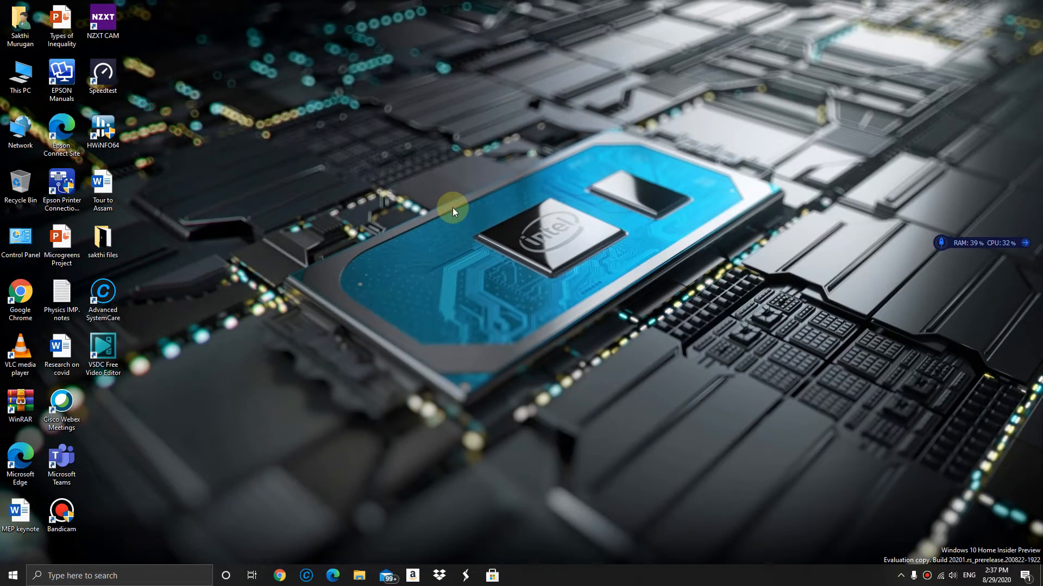
pyautogui.moveTo(538, 247)
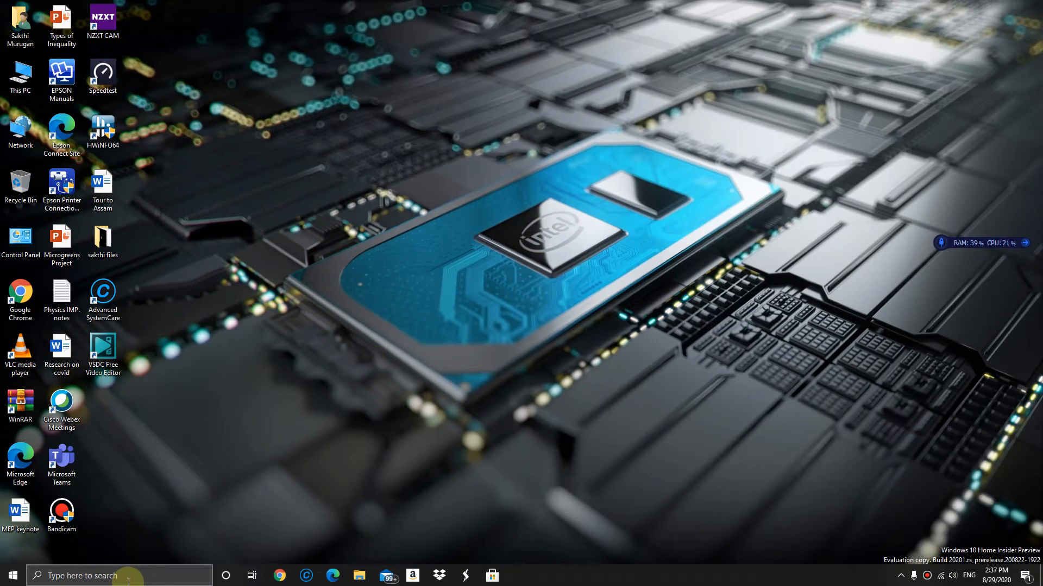
# Launch Device Manager from the taskbar search for 'device Manager'
pyautogui.write('device Manager')
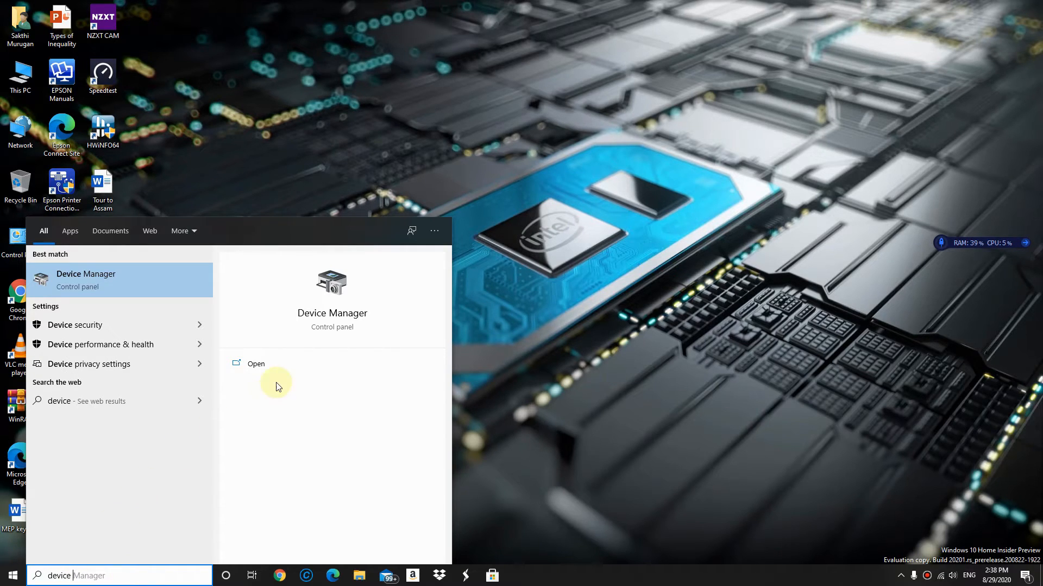
pyautogui.click(256, 364)
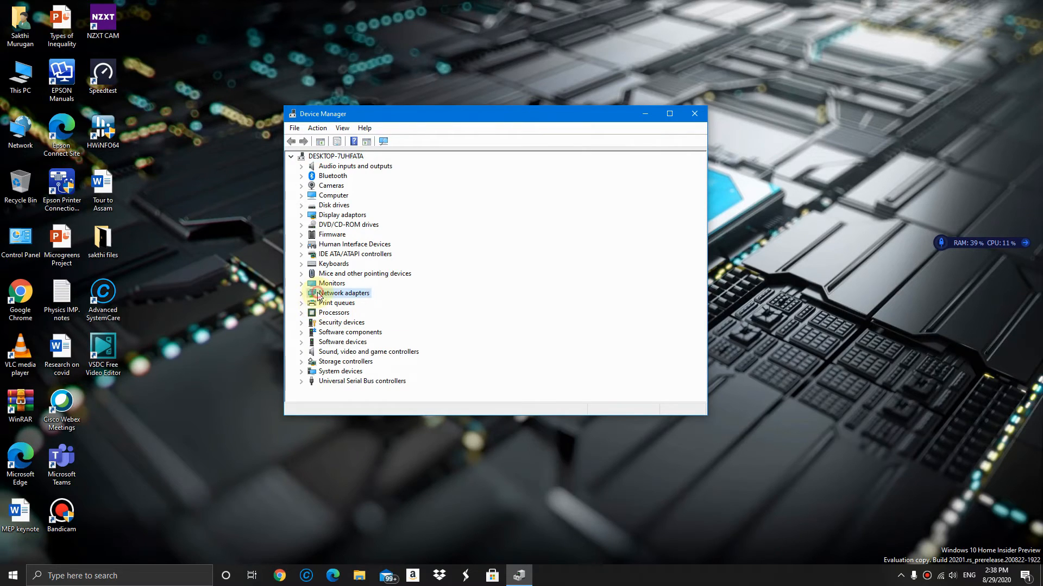
# Under Network adapters, bring up the Realtek PCIe GbE Family Controller's properties
pyautogui.click(301, 294)
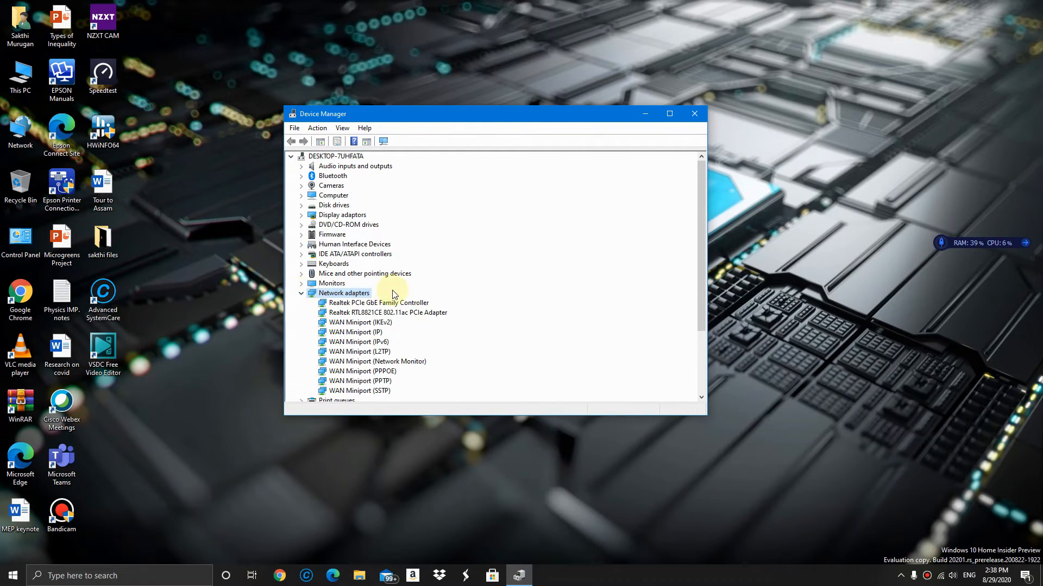
pyautogui.click(380, 303)
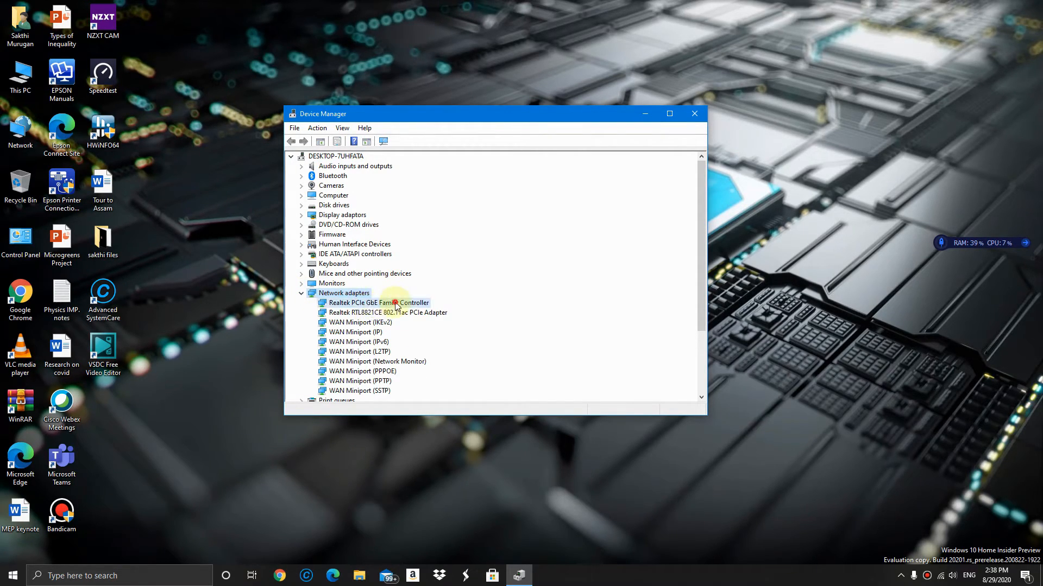
pyautogui.doubleClick(379, 302)
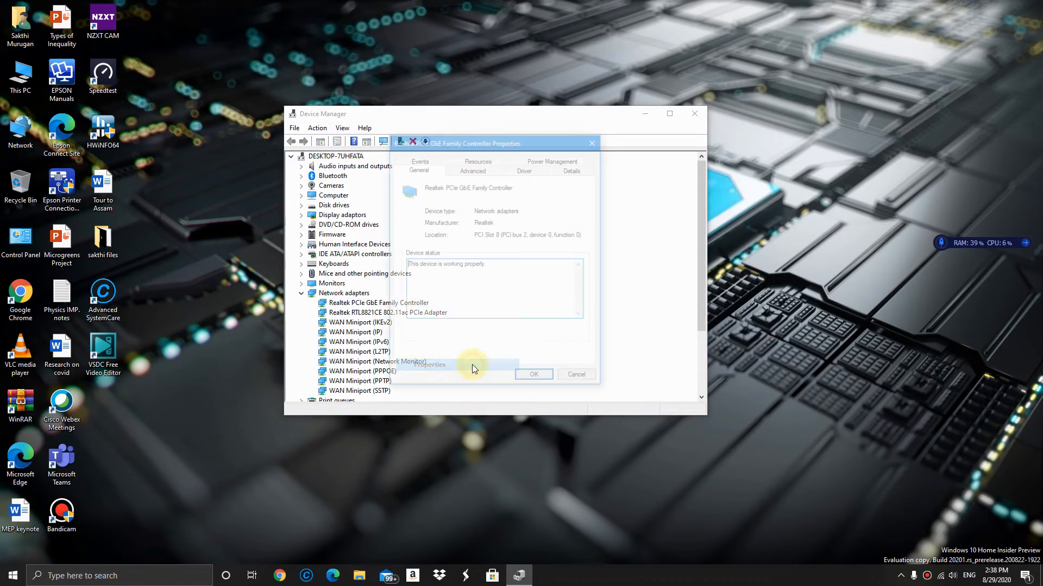
# On the Advanced tab, set Large Send Offload v2 (IPv4) to Disabled
pyautogui.click(472, 169)
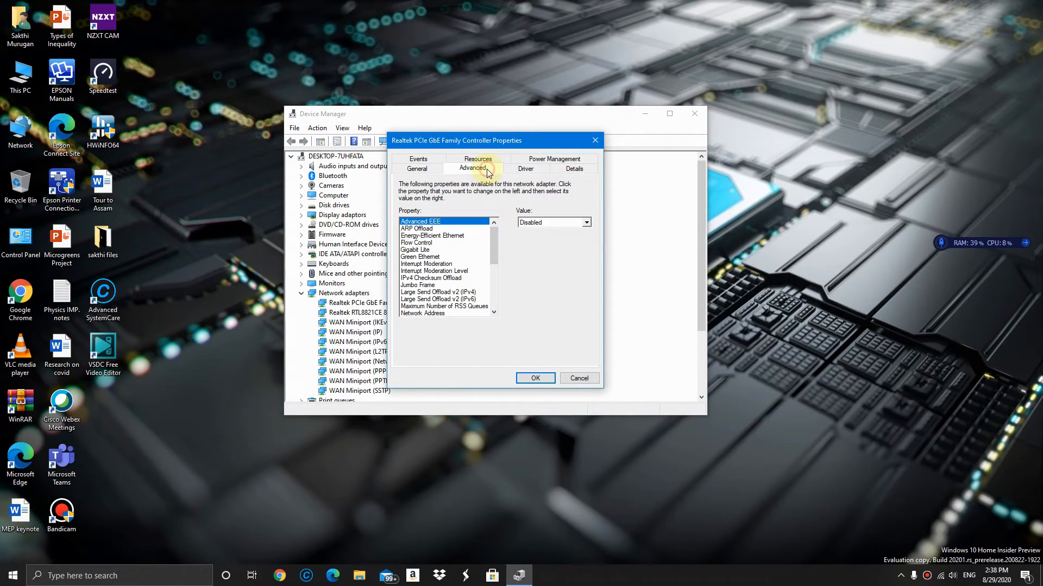
pyautogui.scroll(-3)
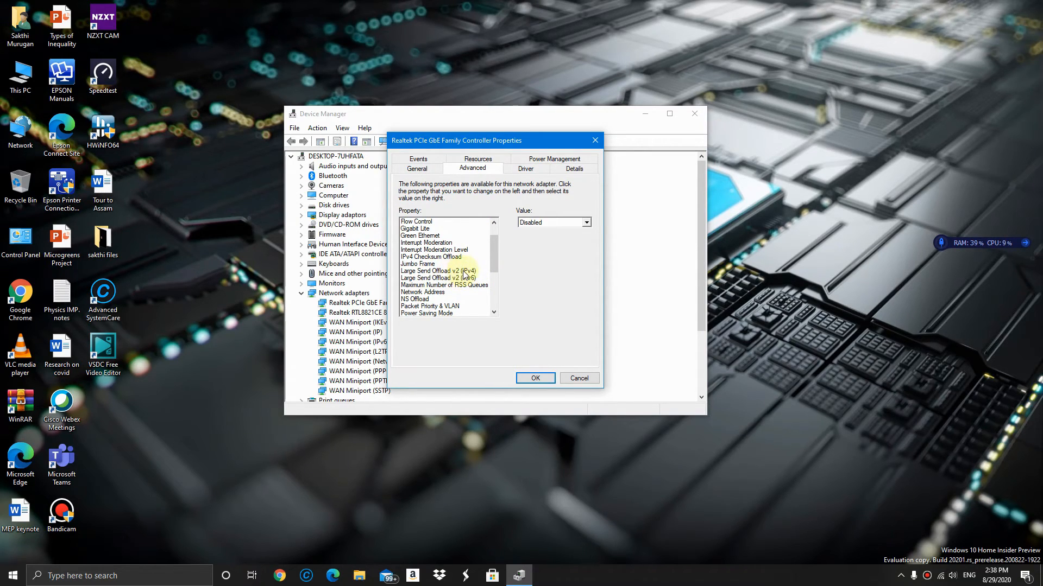
pyautogui.click(438, 271)
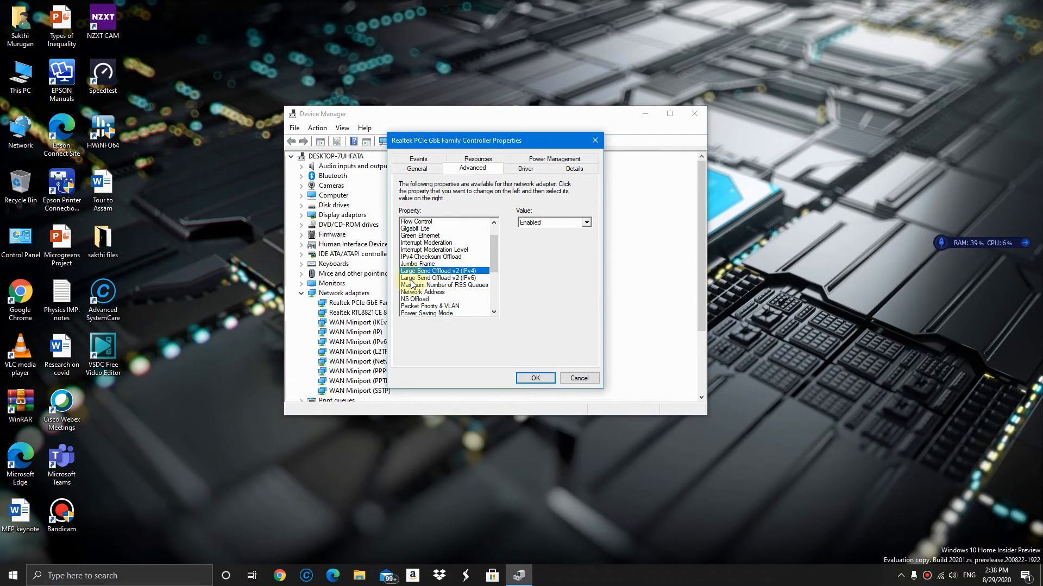
pyautogui.click(444, 278)
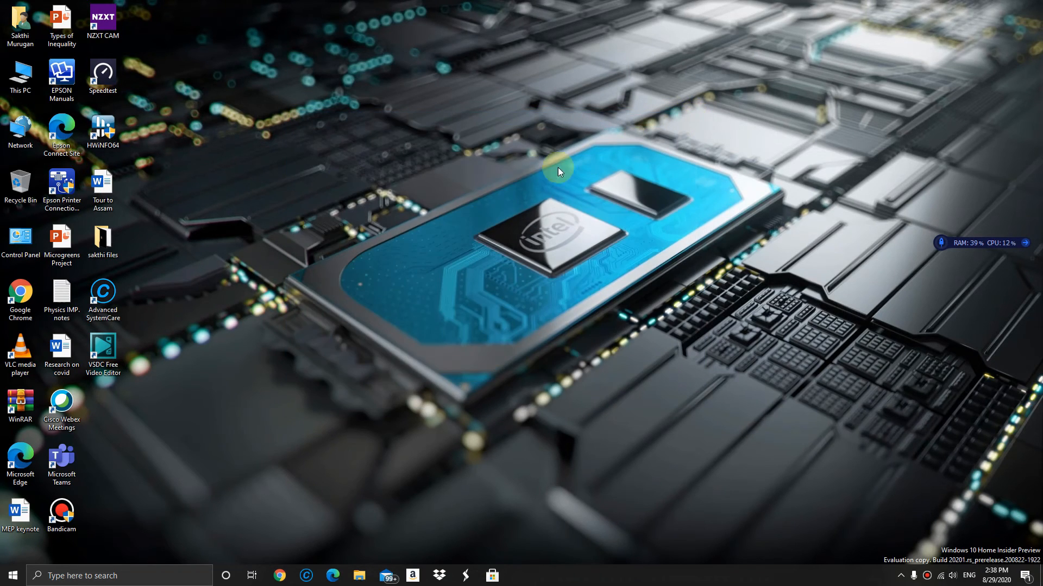
pyautogui.moveTo(575, 210)
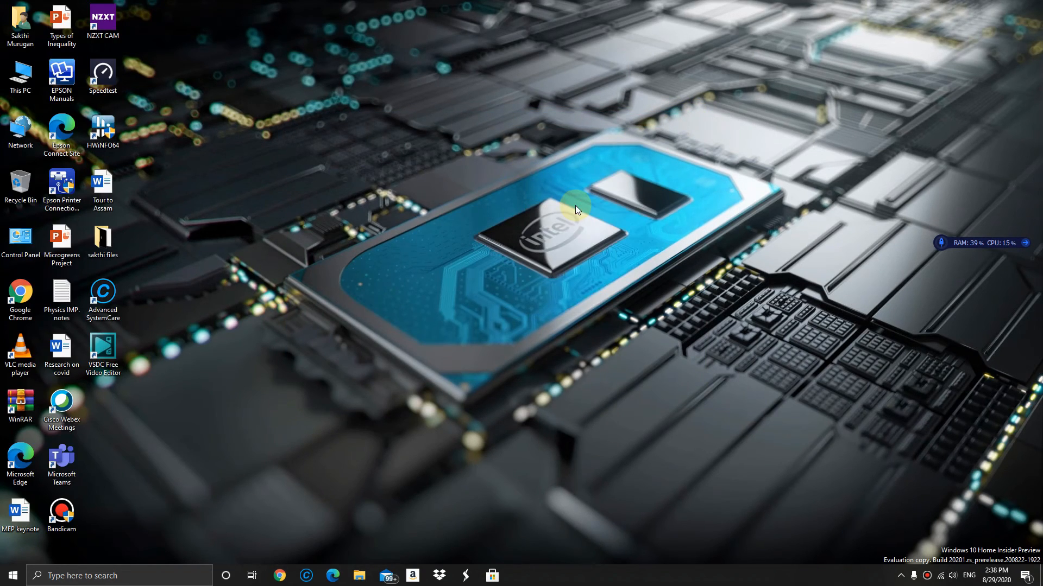
pyautogui.moveTo(576, 206)
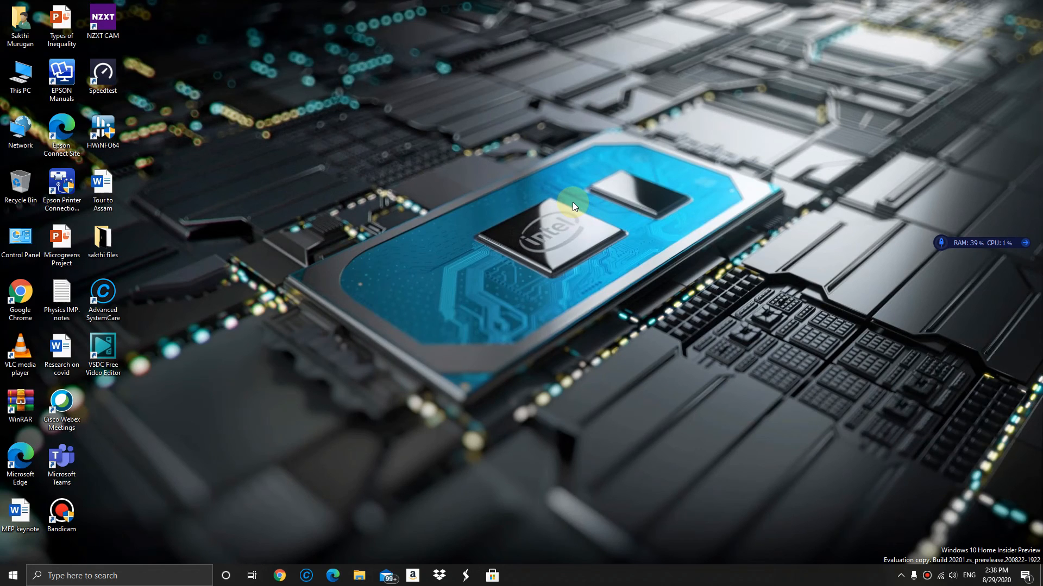